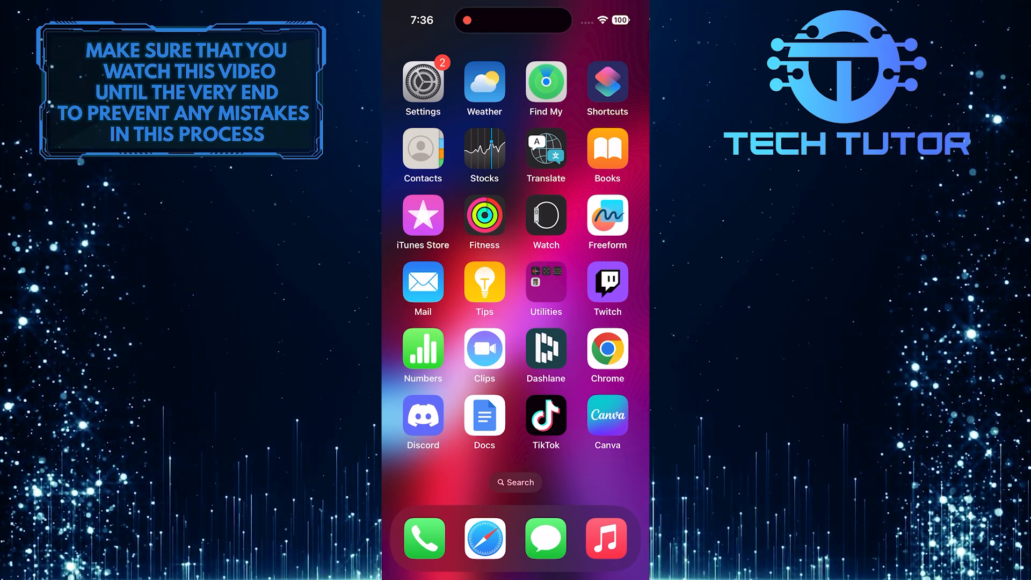
# Reach the Apple ID account's iCloud page listing storage and apps using iCloud.
pyautogui.click(422, 82)
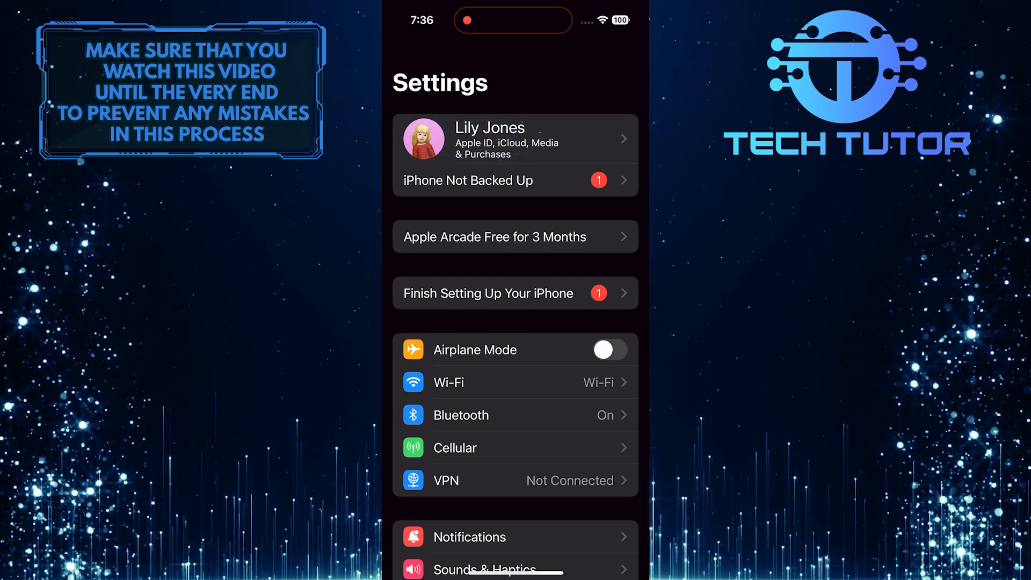
pyautogui.click(514, 138)
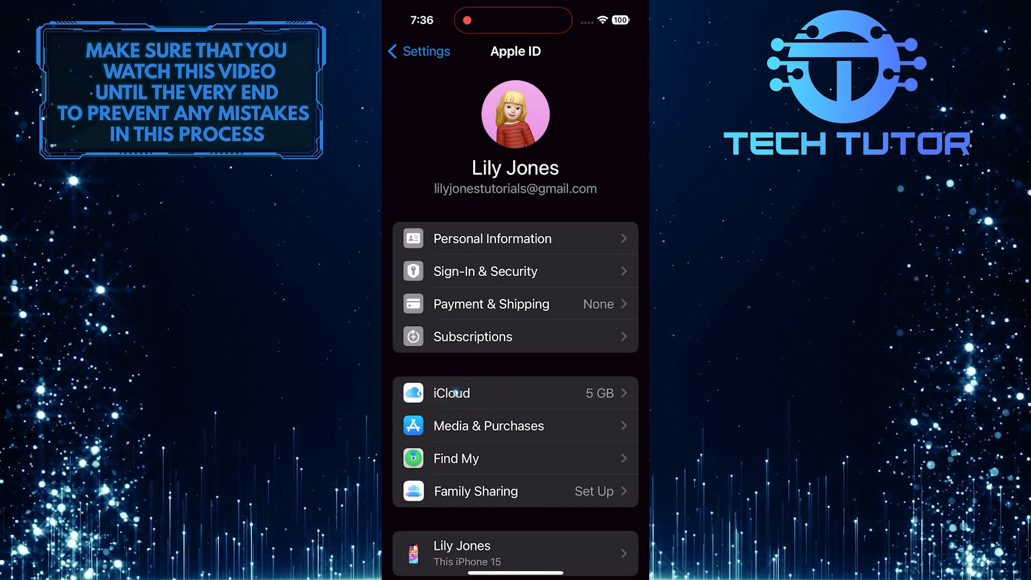
pyautogui.click(450, 393)
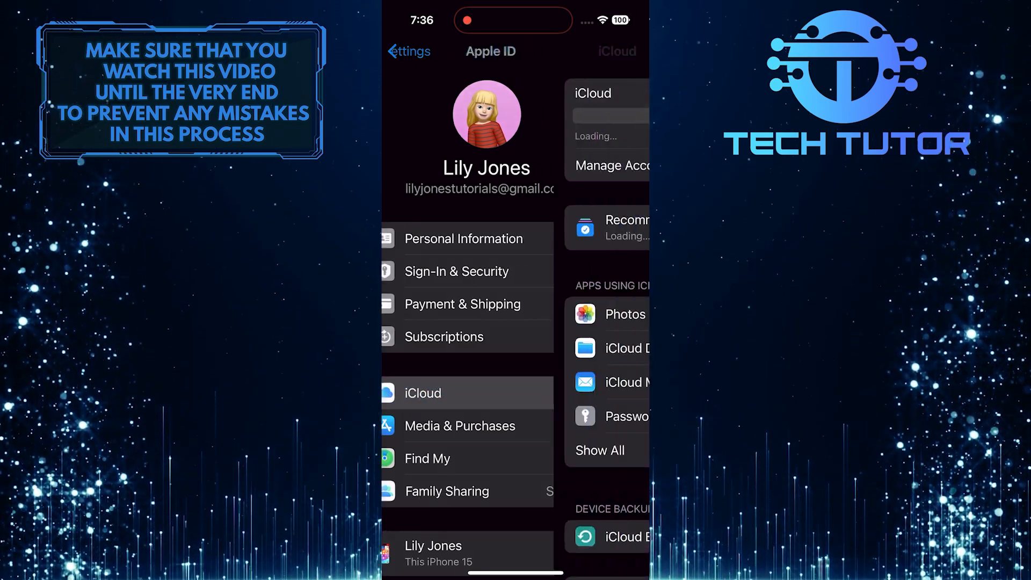
pyautogui.click(423, 393)
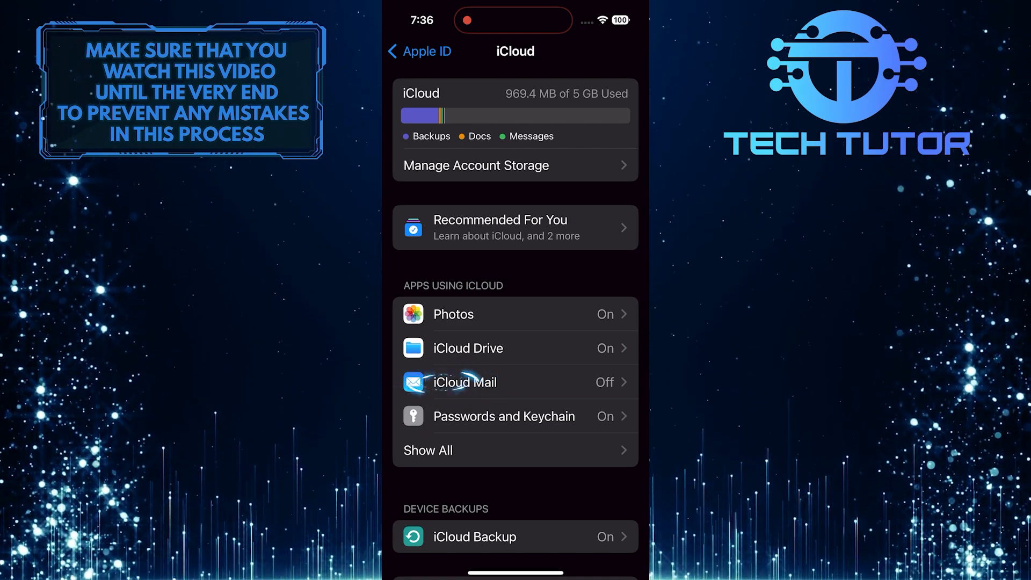
# Switch on 'Use on this iPhone' for iCloud Mail and return to the main Settings list.
pyautogui.click(464, 383)
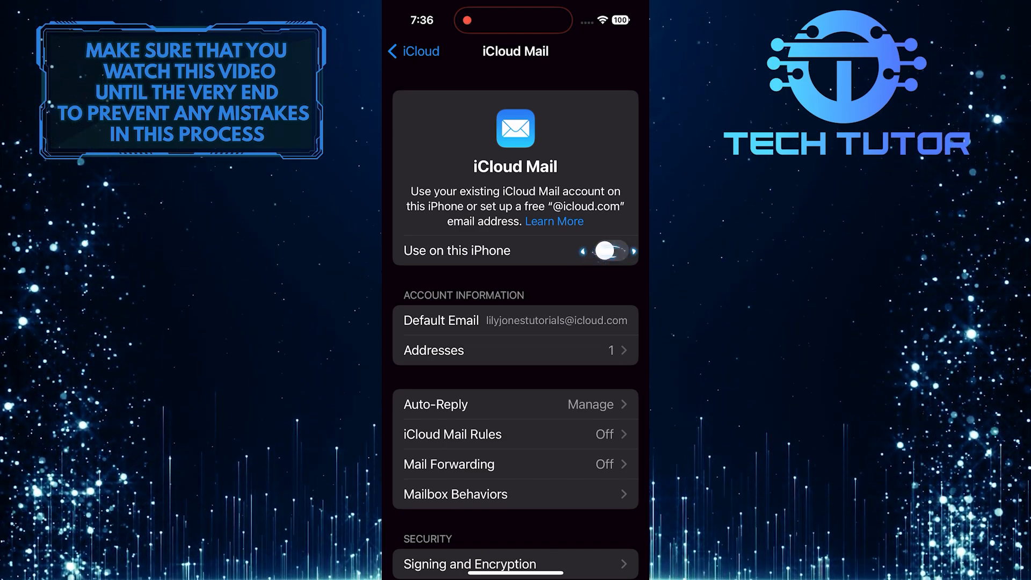
pyautogui.click(608, 250)
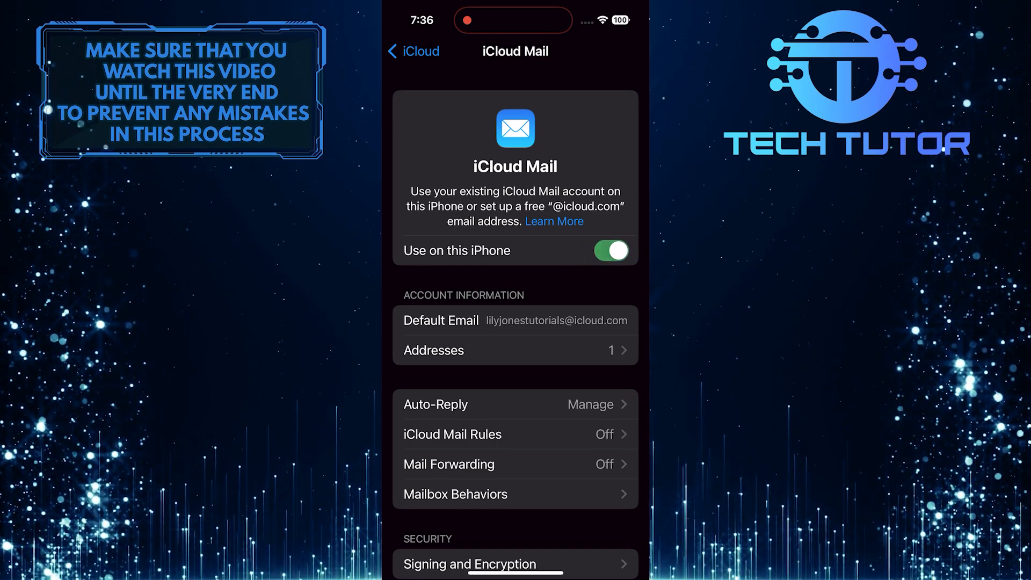
pyautogui.click(412, 51)
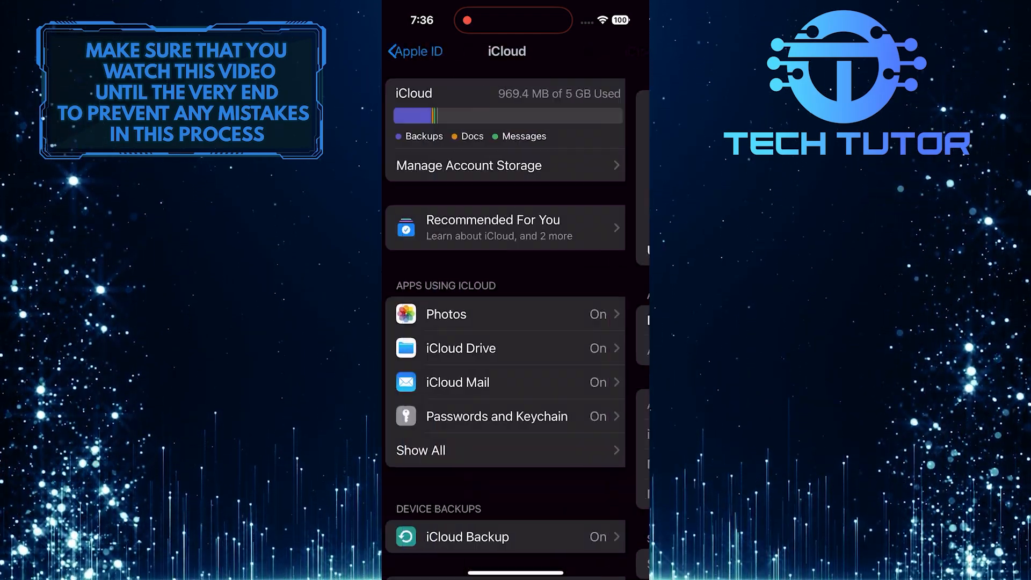
pyautogui.click(415, 52)
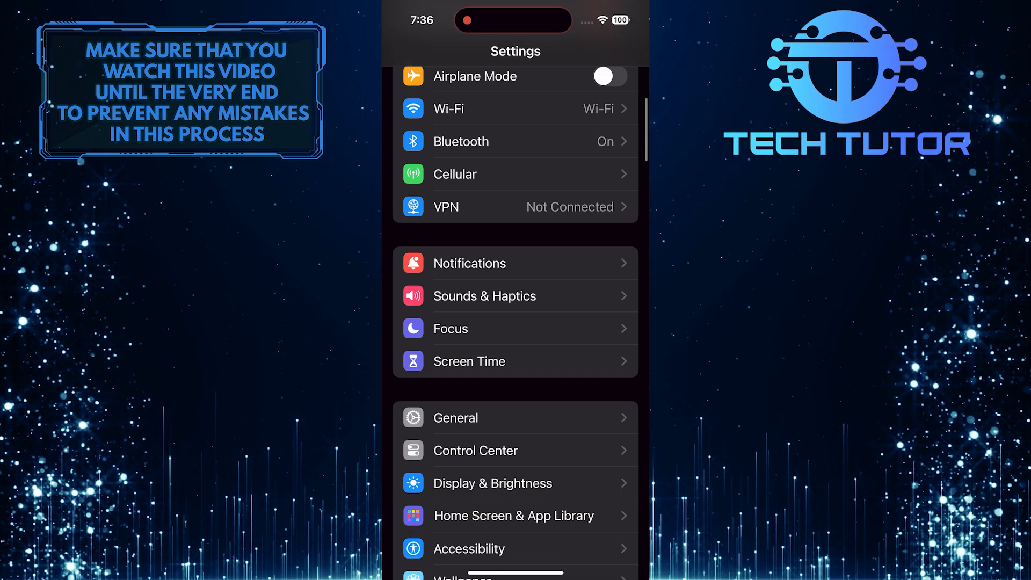
# Enable Push under Mail > Accounts > Fetch New Data.
pyautogui.scroll(-3)
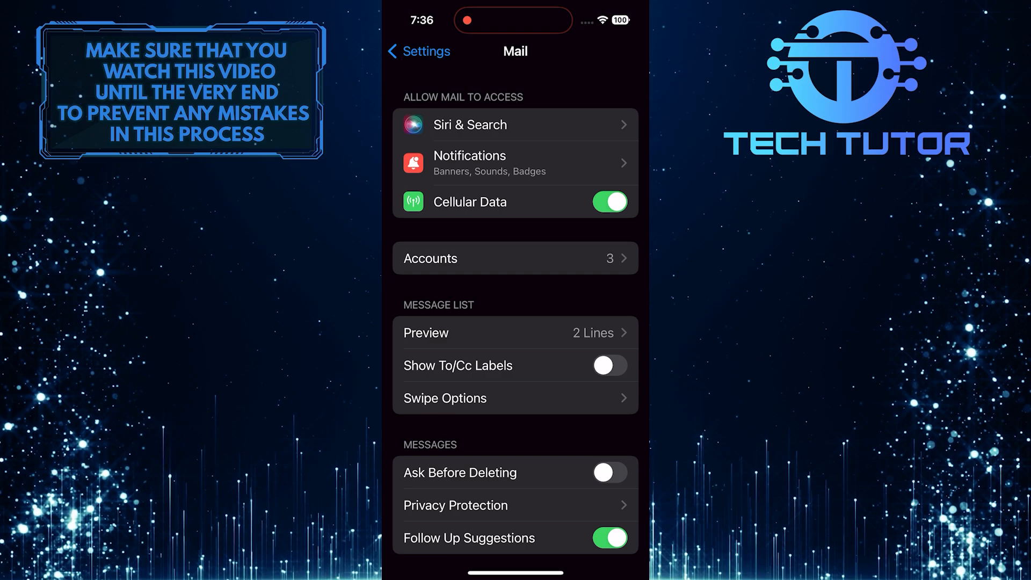
pyautogui.click(514, 258)
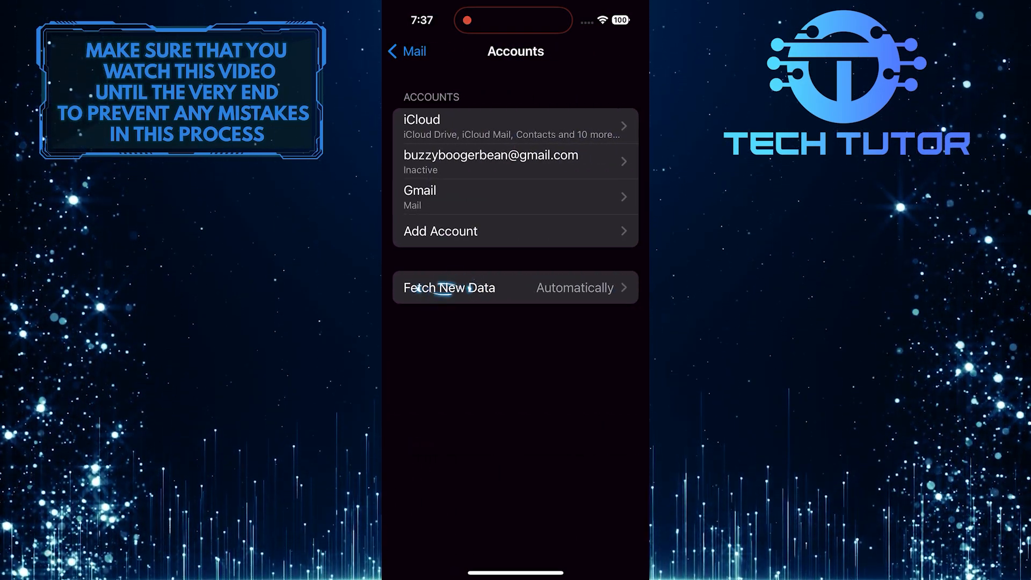
pyautogui.click(449, 288)
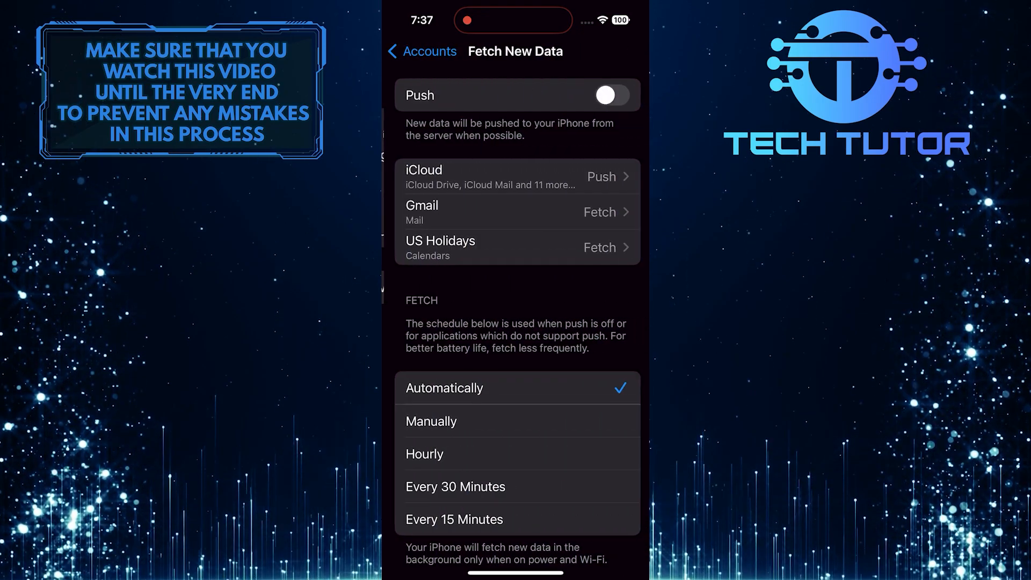
pyautogui.click(606, 95)
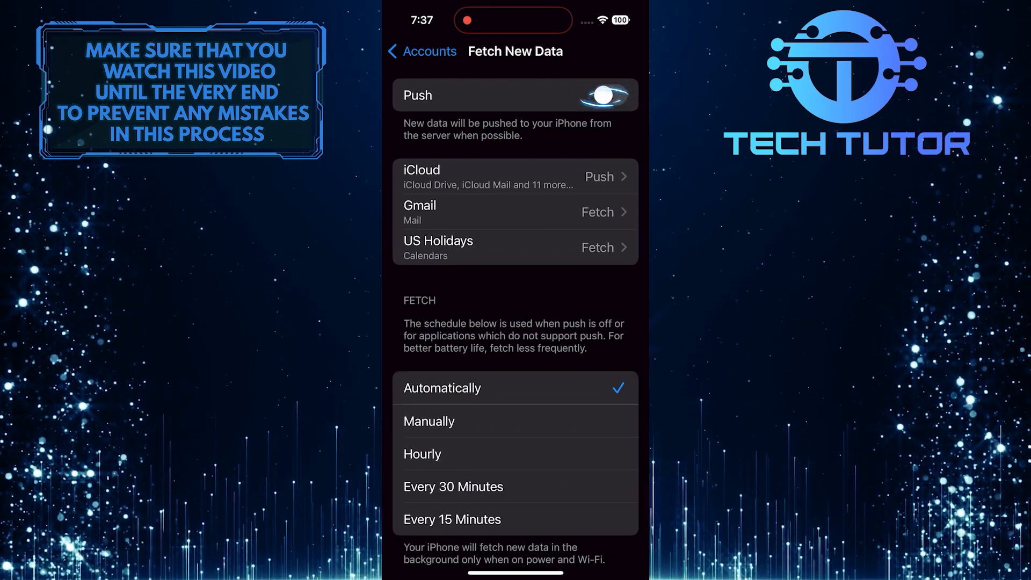
pyautogui.click(608, 95)
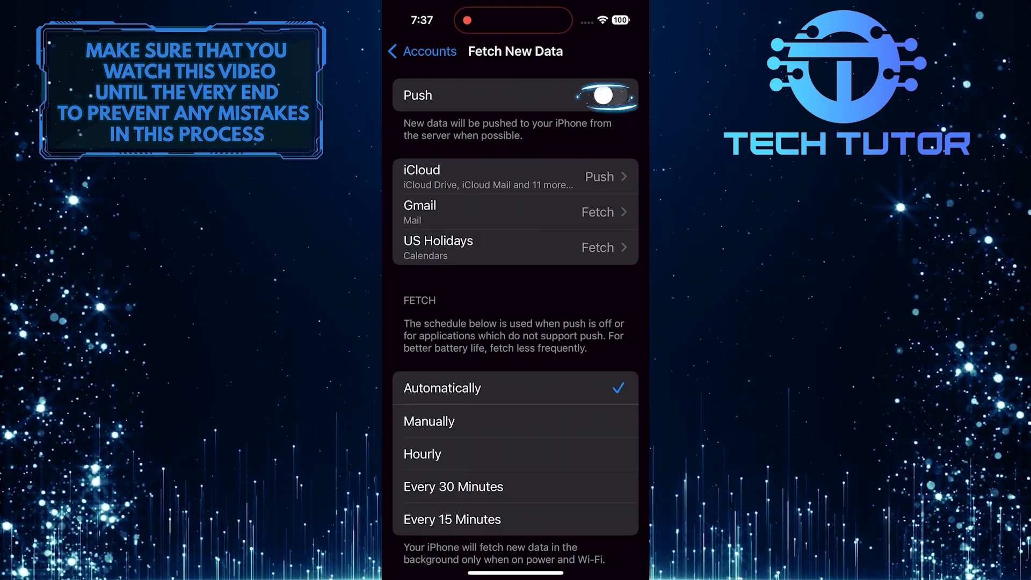
pyautogui.click(607, 94)
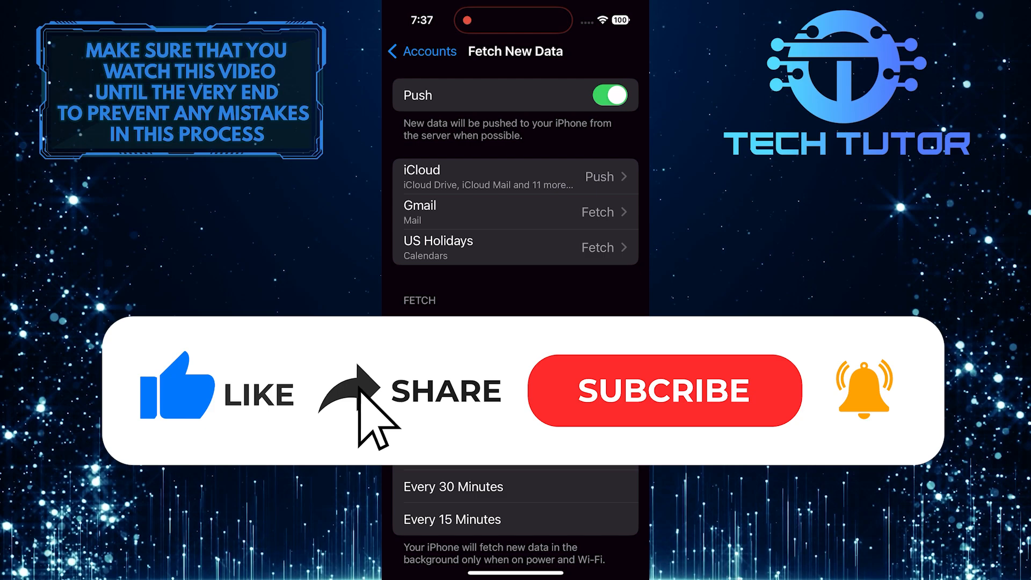
pyautogui.click(663, 390)
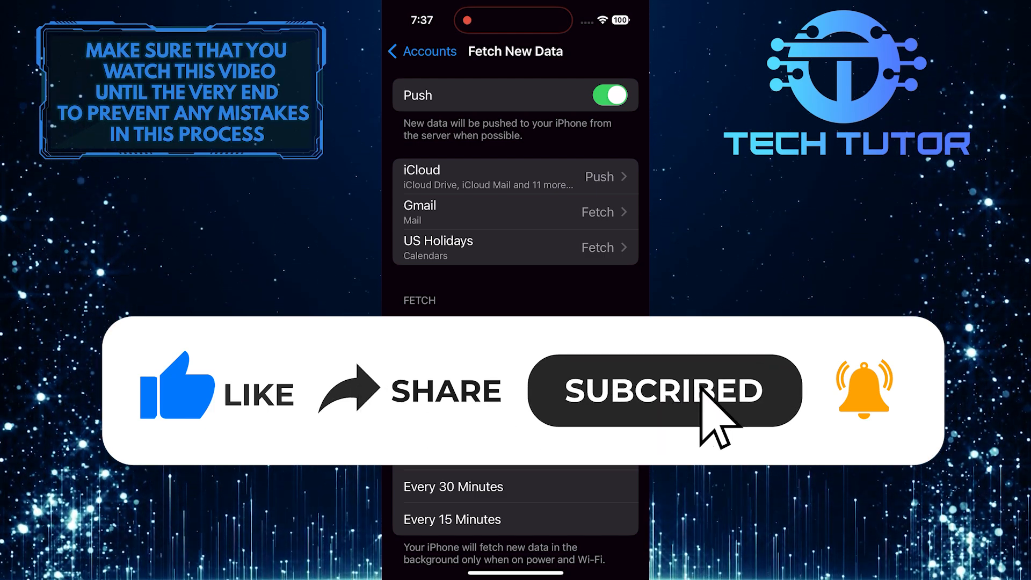